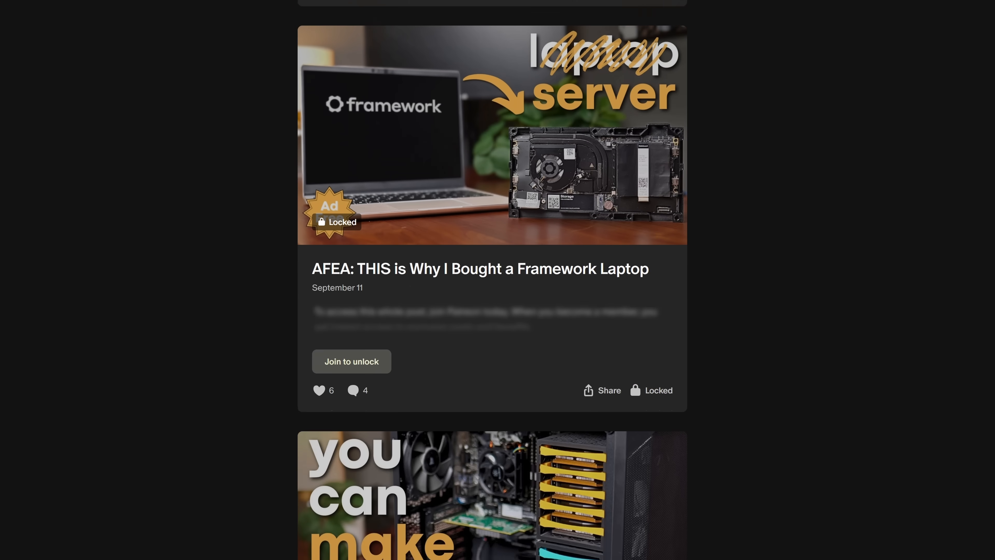
scroll(down, 3)
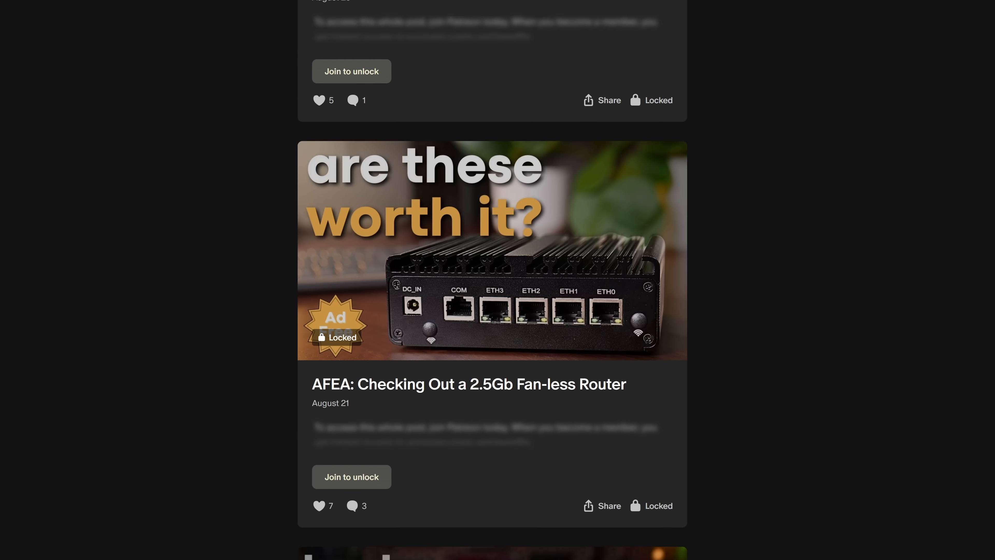
scroll(down, 3)
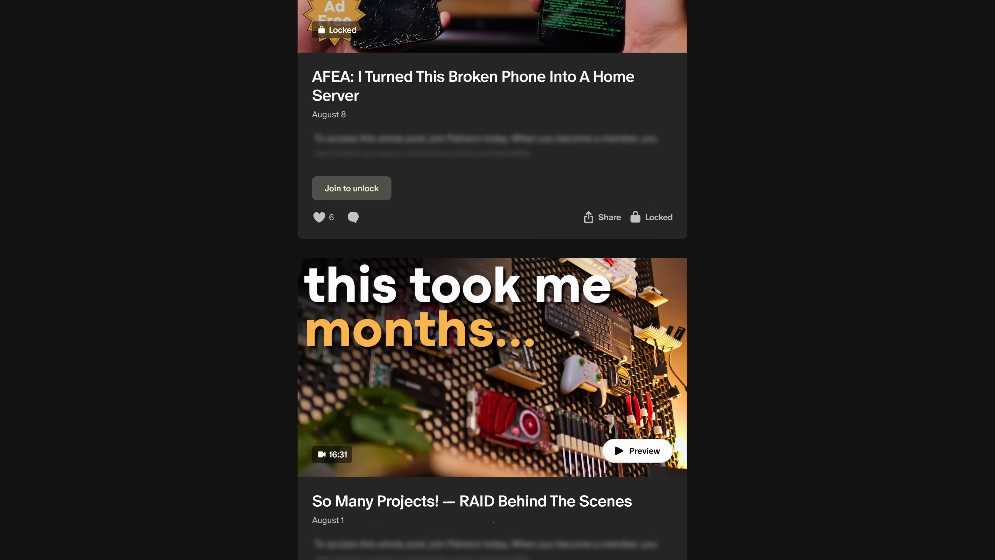